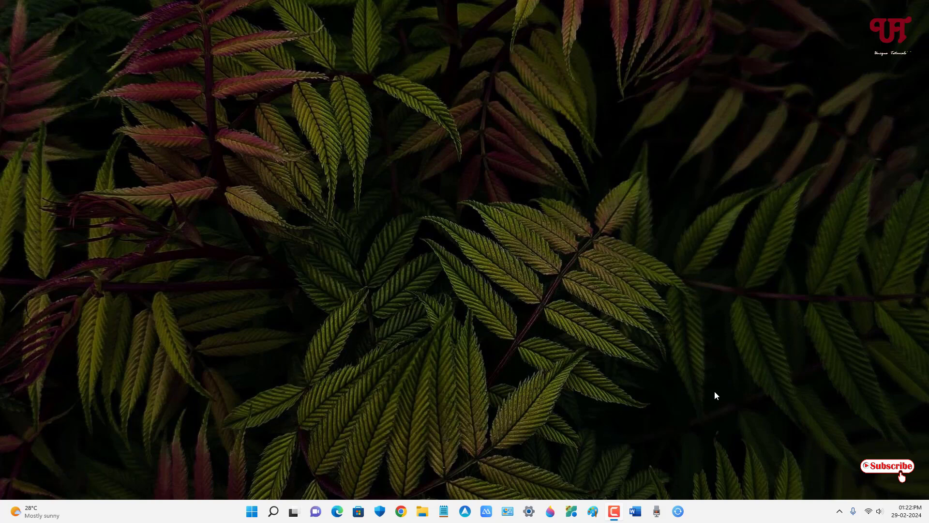
mouse_move(564, 335)
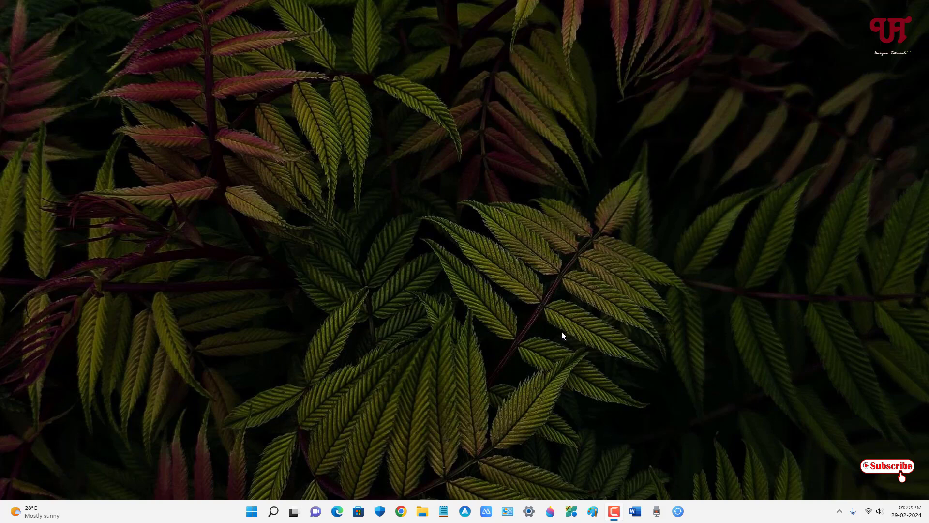
mouse_move(520, 373)
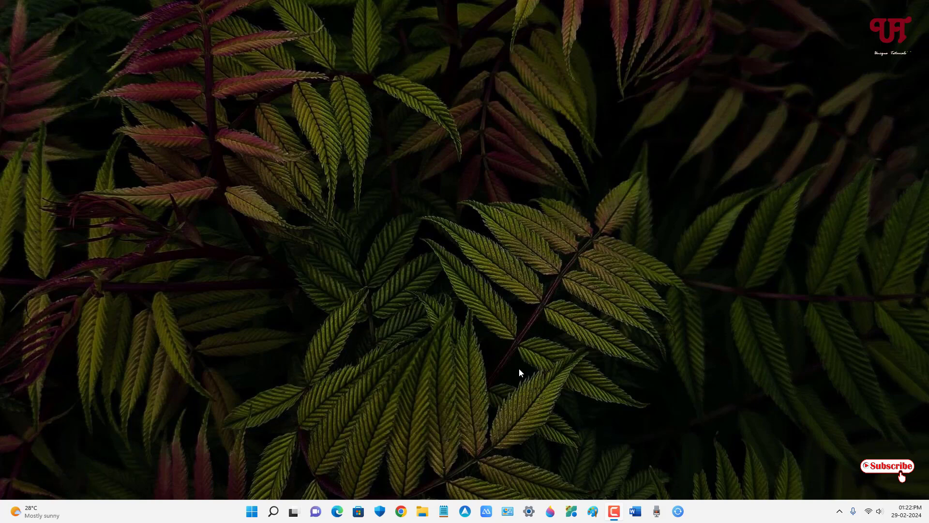
mouse_move(586, 354)
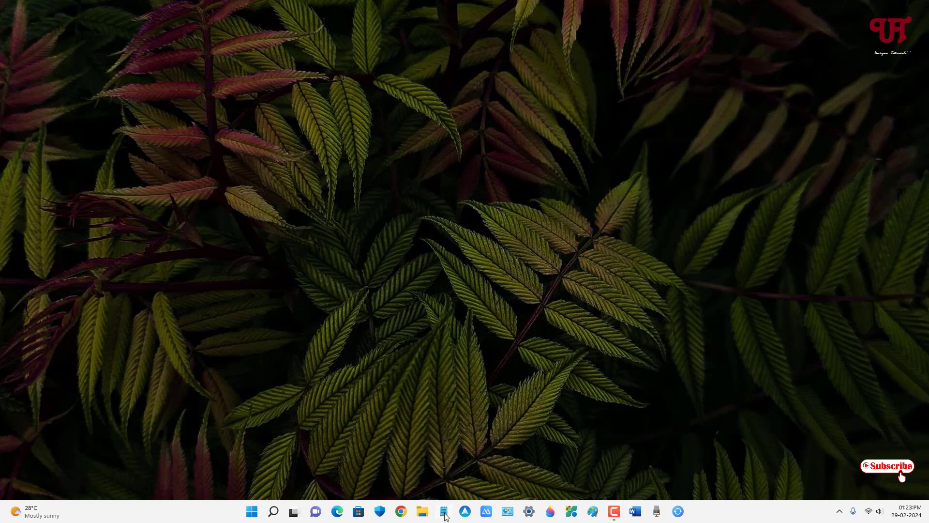
Step: Start a new Notepad note and type the capital line 'SDFGHJDFGHJSDFG' with Caps Lock on
left_click(446, 511)
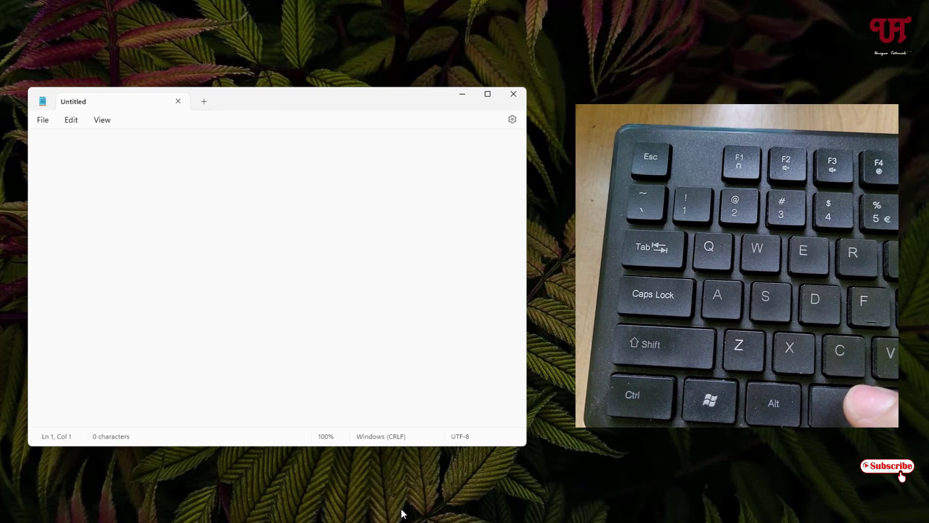
type("s")
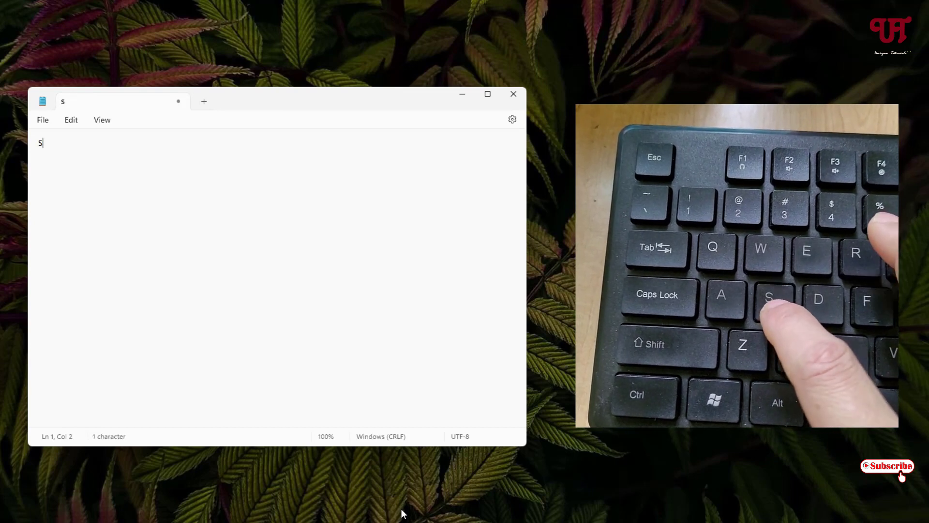
type("DFGHJ")
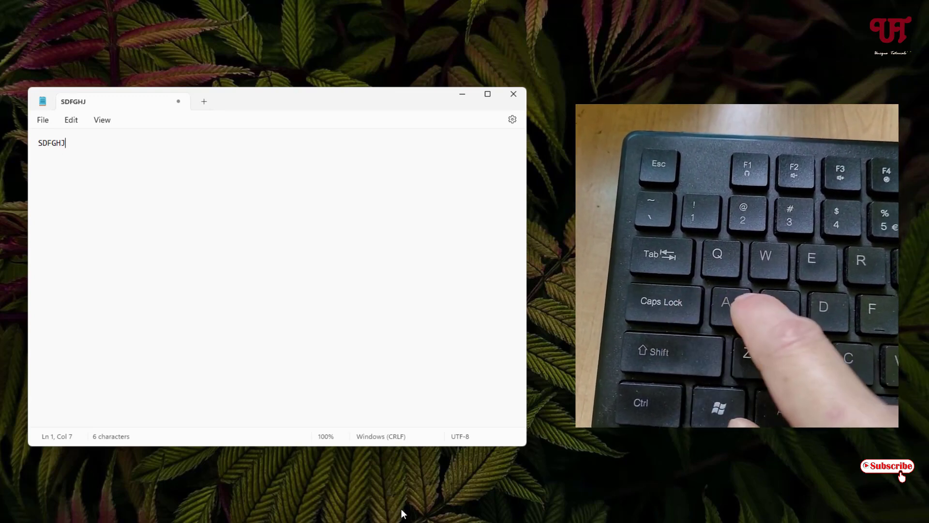
type("DF")
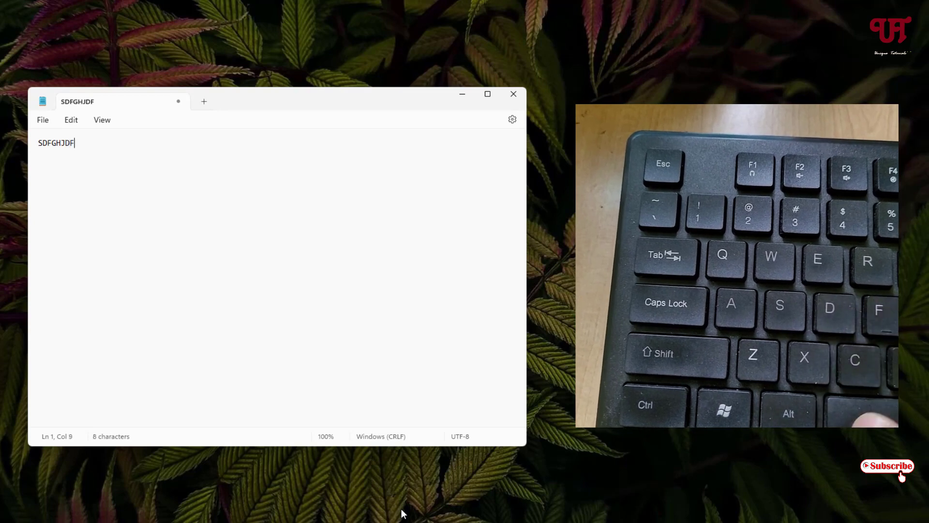
type("GHJ")
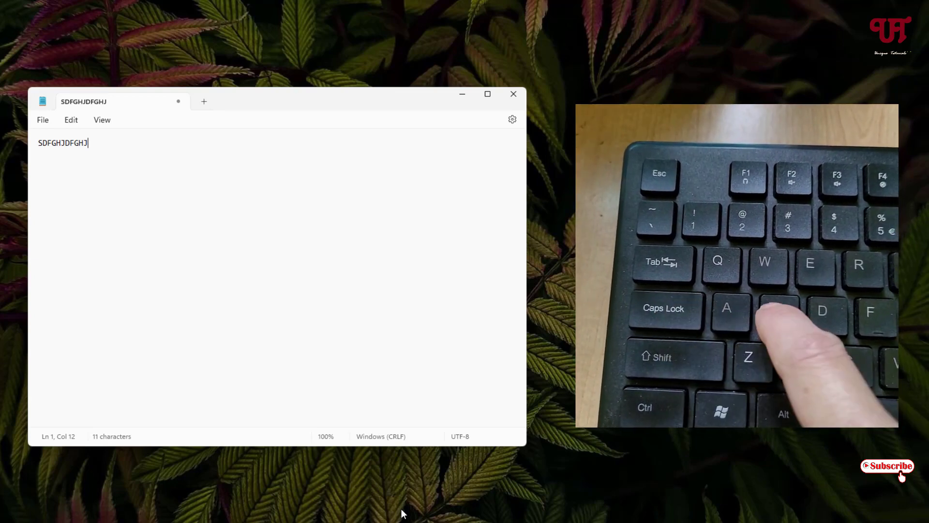
type("SDFG")
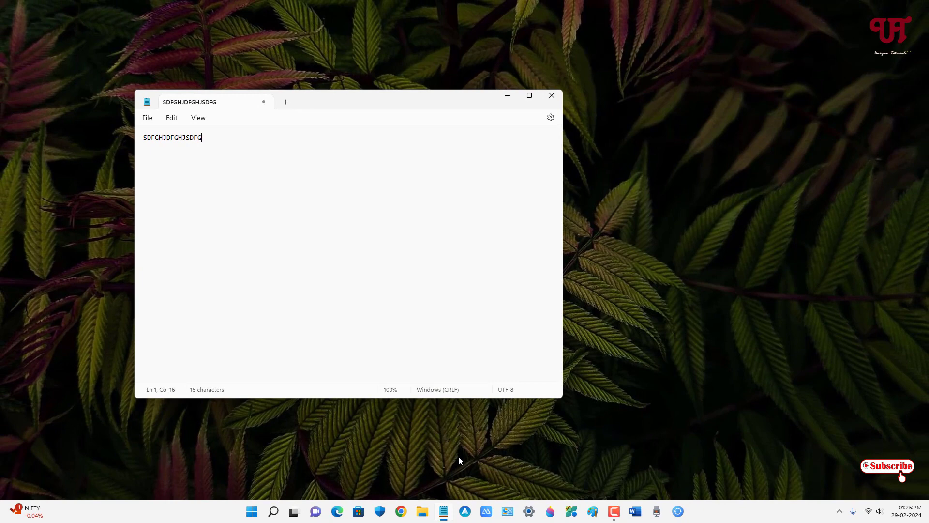
mouse_move(551, 94)
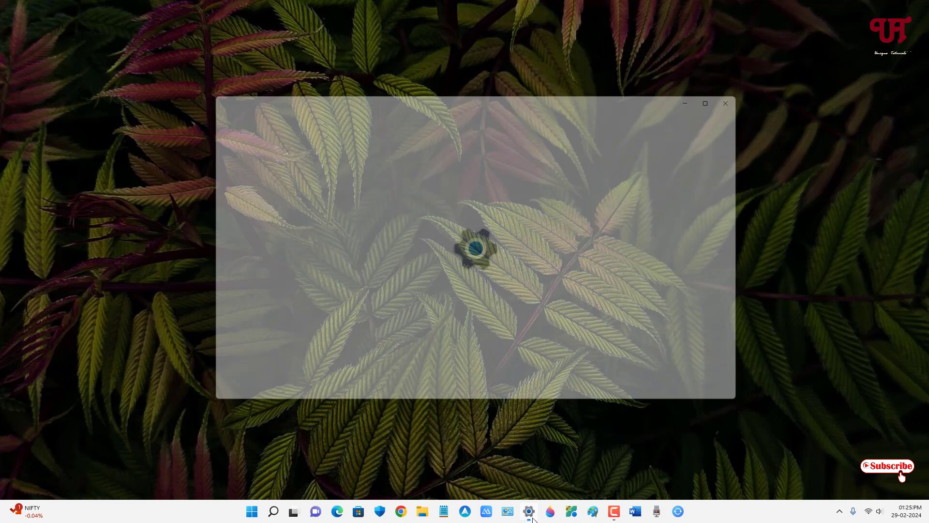
Step: Reach Advanced keyboard settings under Time & language > Typing
left_click(529, 511)
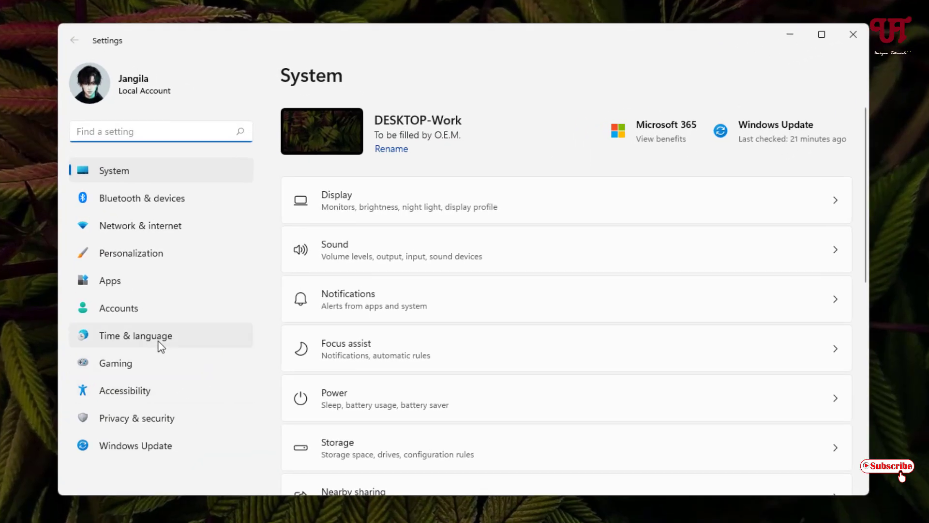
left_click(134, 335)
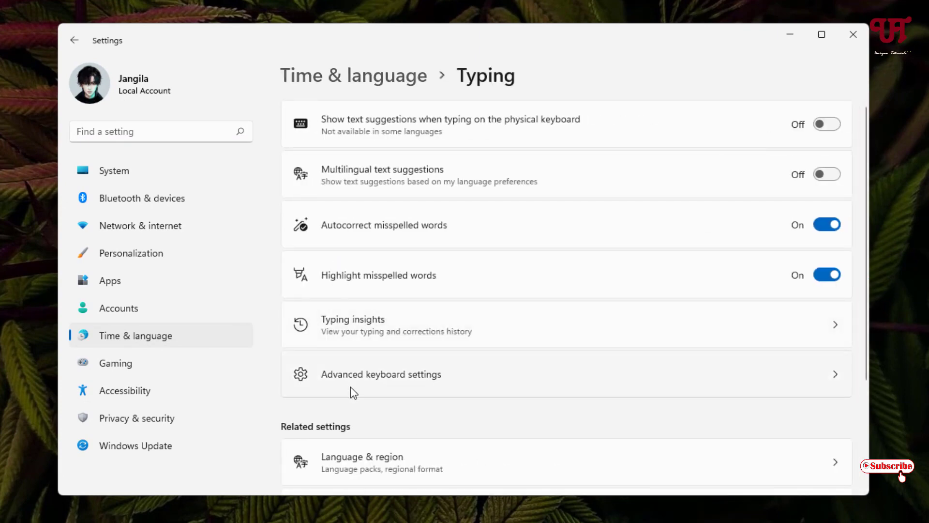
left_click(382, 375)
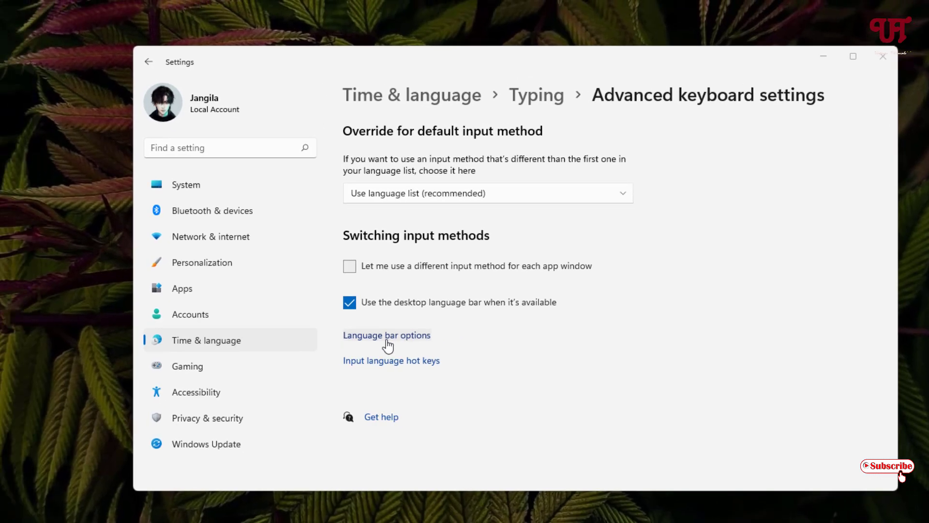
Step: In Advanced Key Settings choose 'Press the CAPS LOCK key' to turn off Caps Lock and confirm with OK
left_click(388, 335)
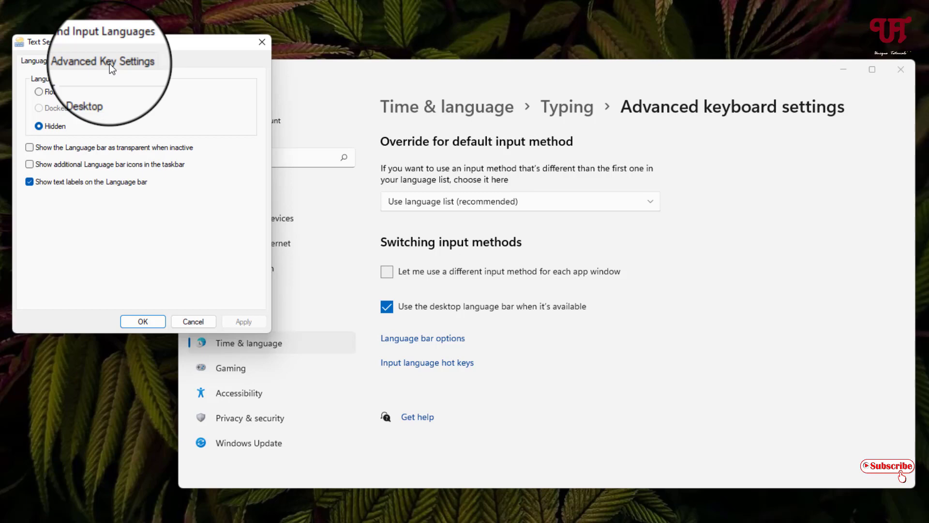
left_click(102, 61)
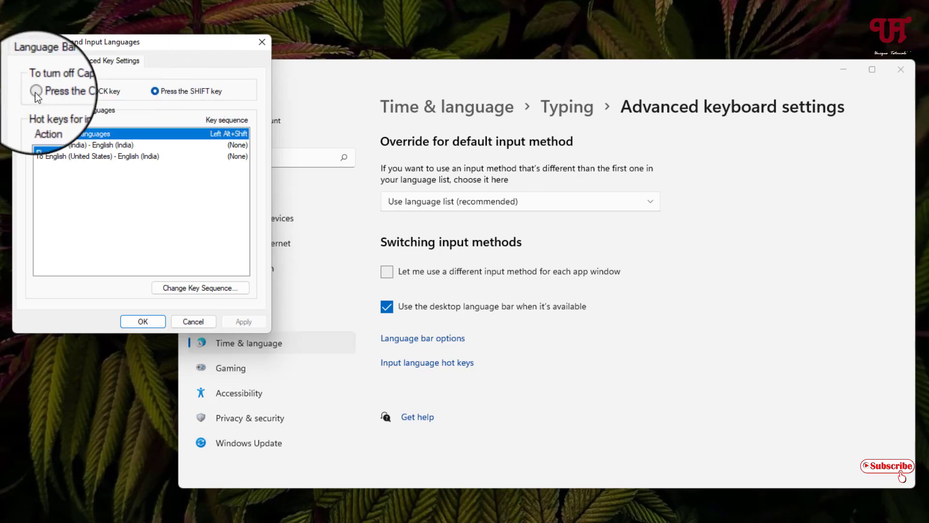
left_click(34, 91)
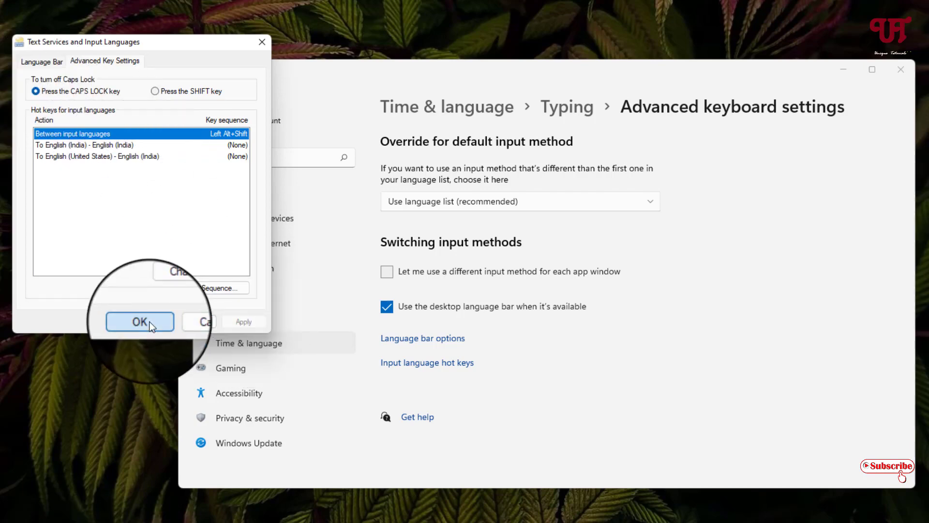
left_click(139, 321)
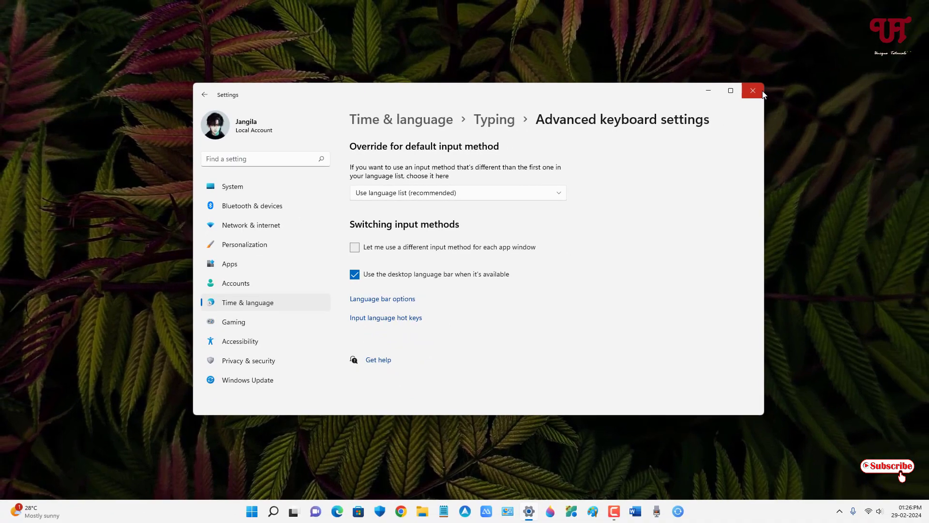
Step: Close Settings, type 'DFGHJKL;dfgjkl' in Notepad toggling Caps Lock off midway, then close the note
left_click(753, 91)
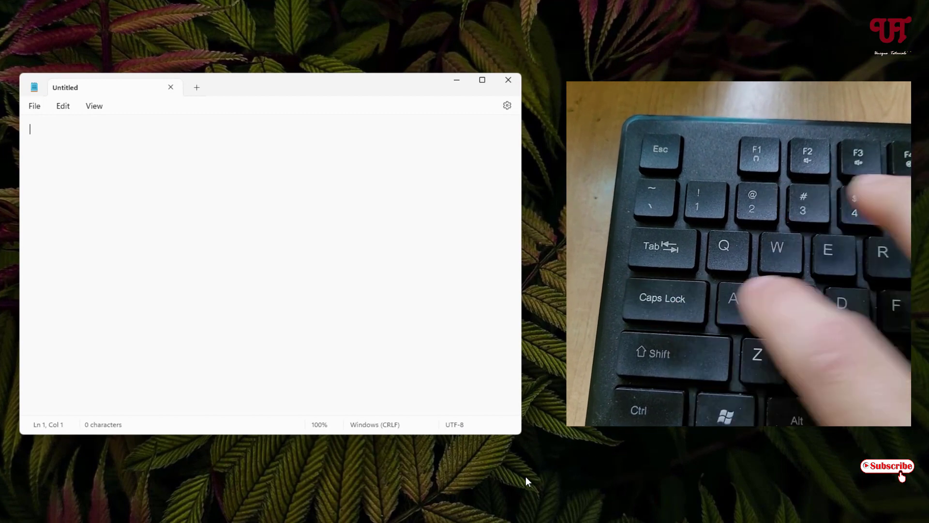
type("DFG")
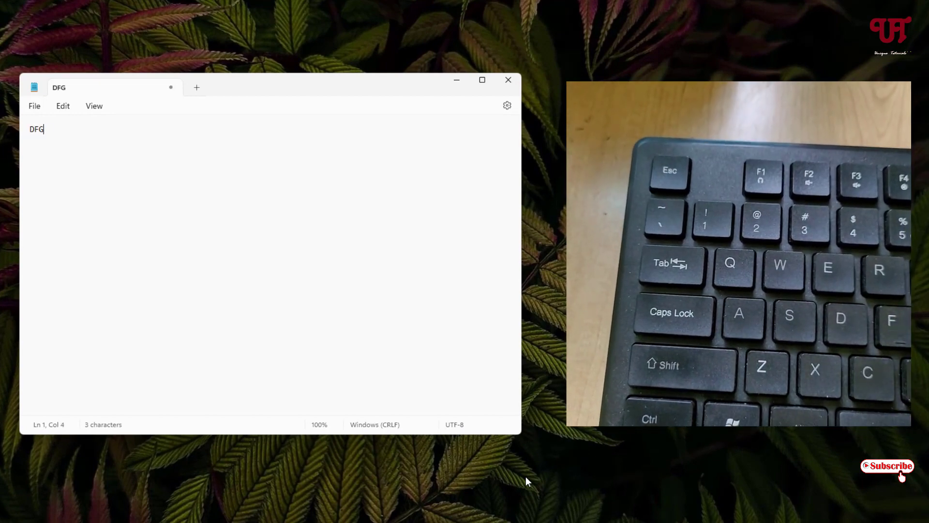
type("HJKL;")
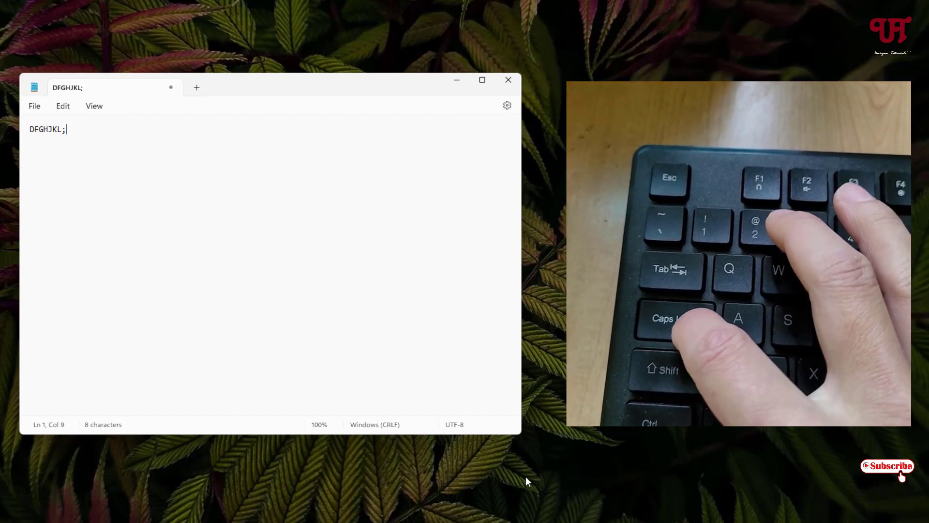
type("dfgjkl")
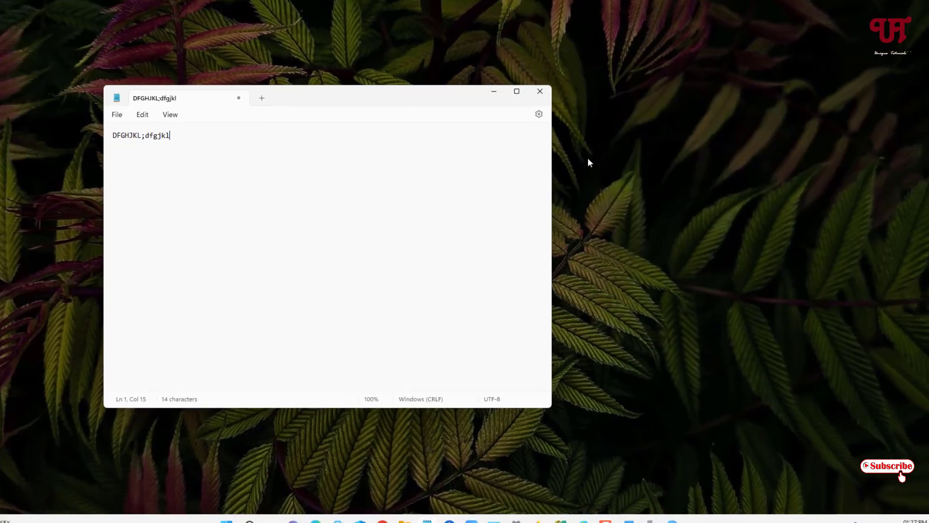
left_click(540, 91)
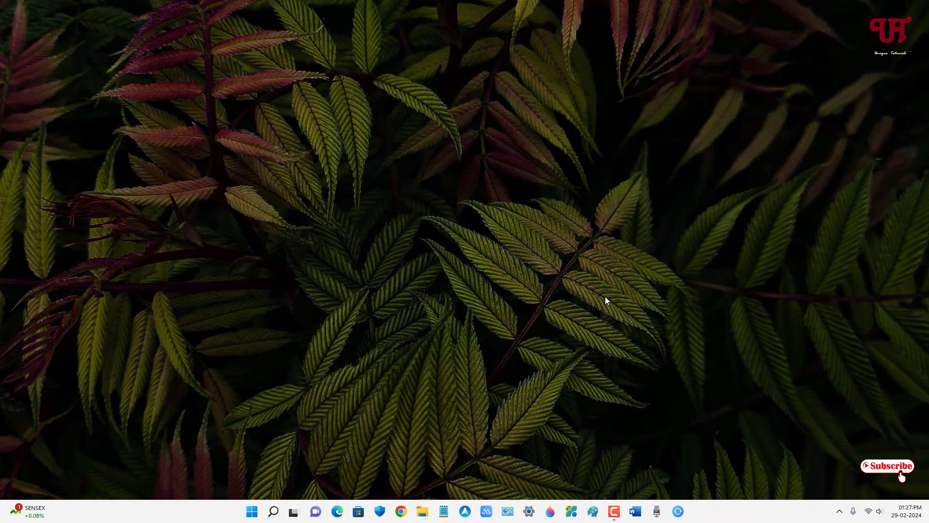